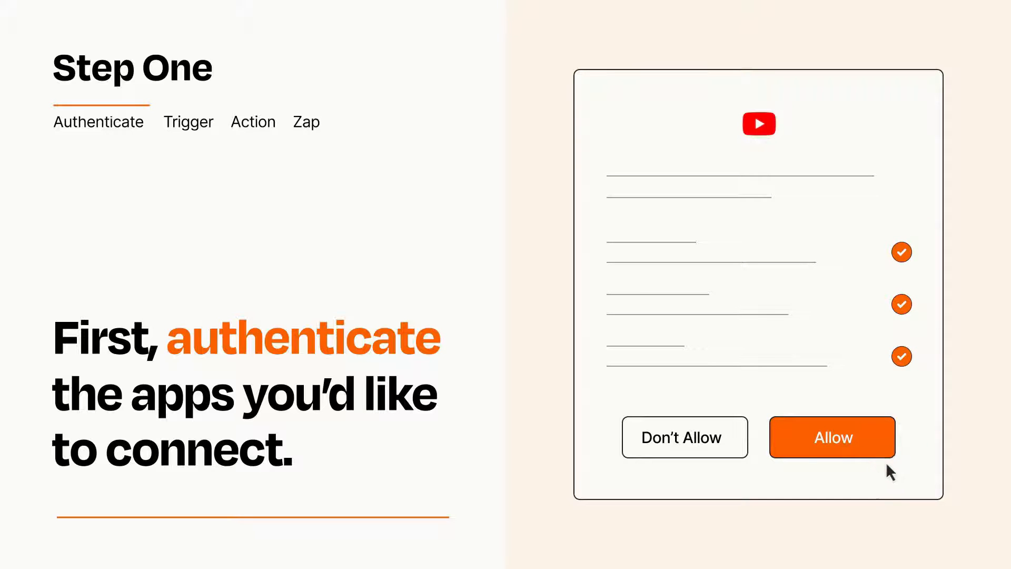
Allow Zapier access to the YouTube account in the authorization dialog.
left_click(832, 437)
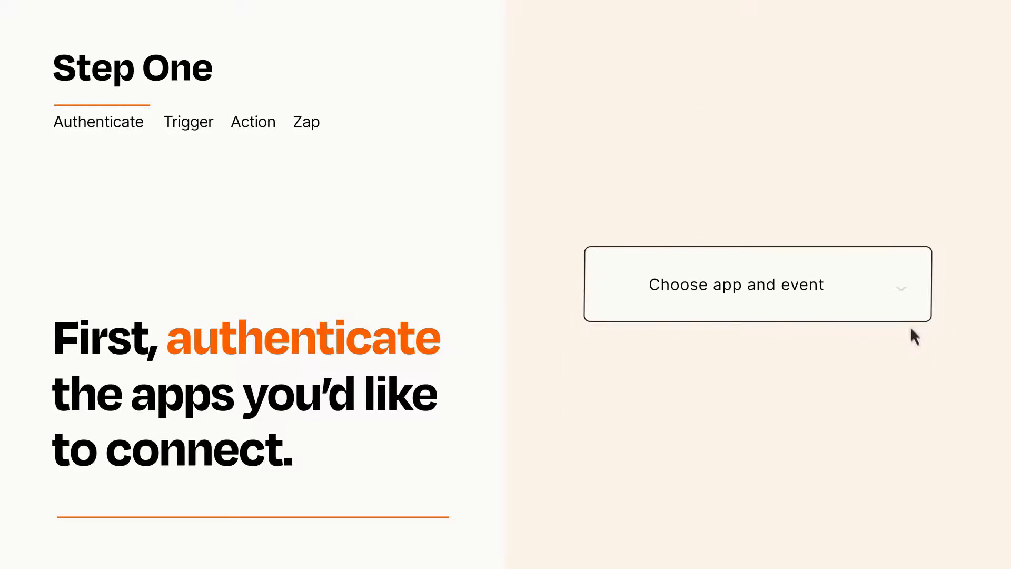
Choose Google Drive 'New File' as the Zap's trigger app and event.
left_click(758, 283)
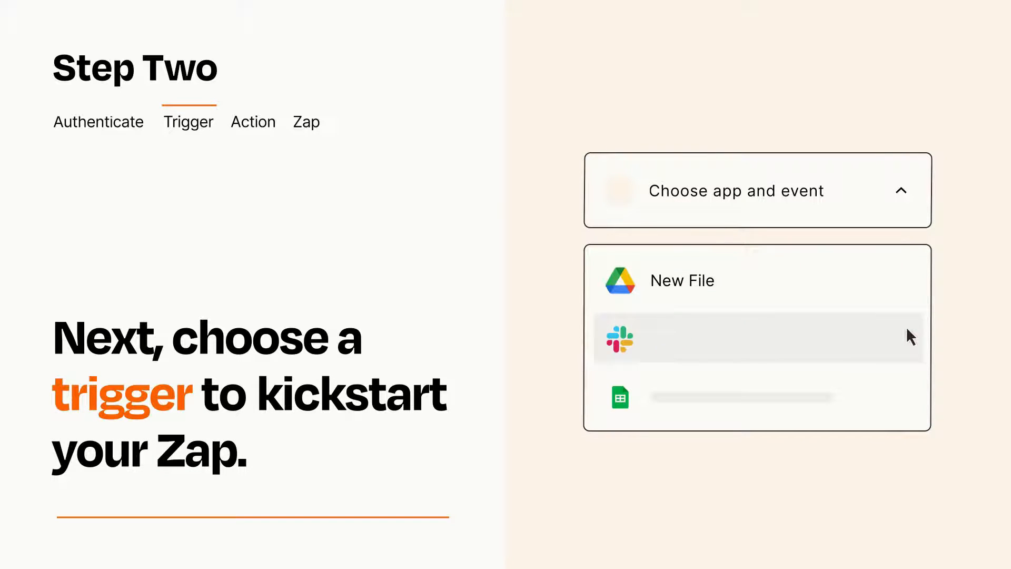
mouse_move(909, 401)
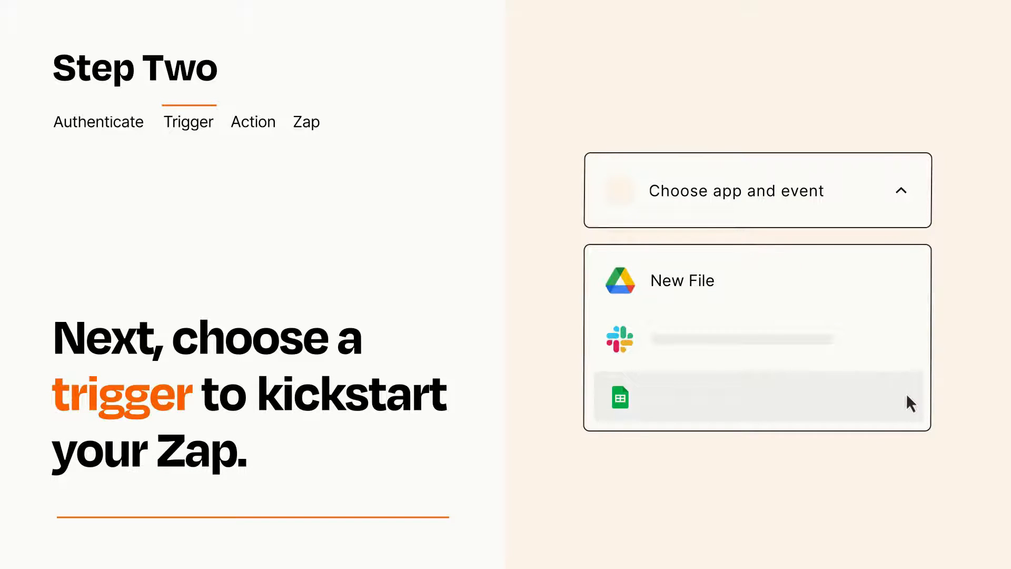
mouse_move(909, 288)
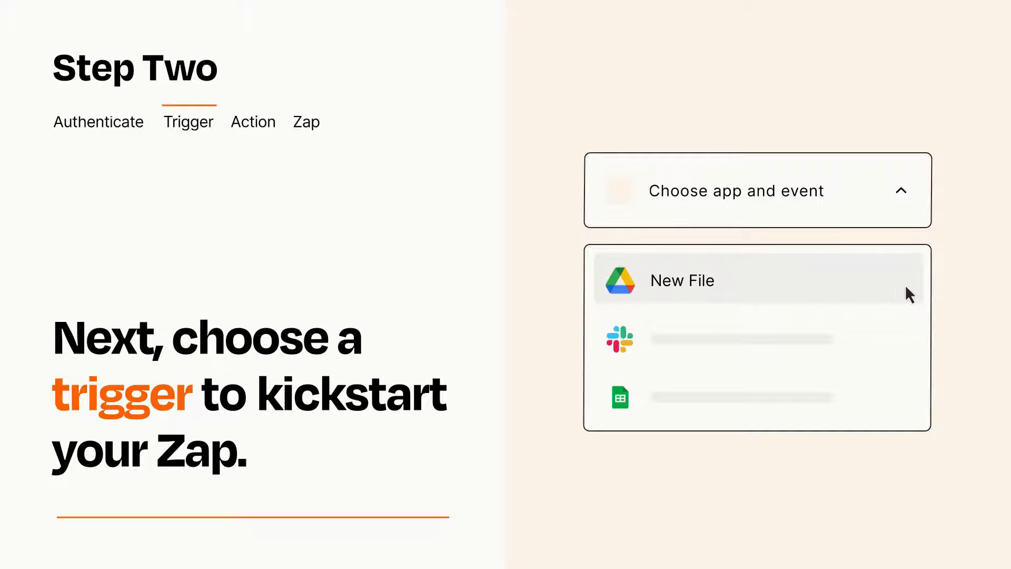
left_click(681, 281)
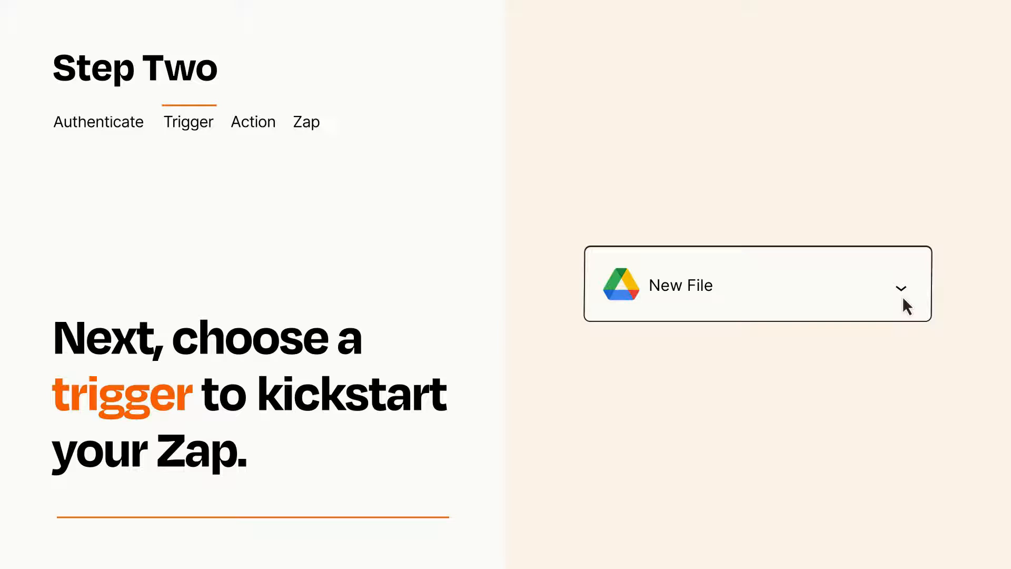
mouse_move(916, 298)
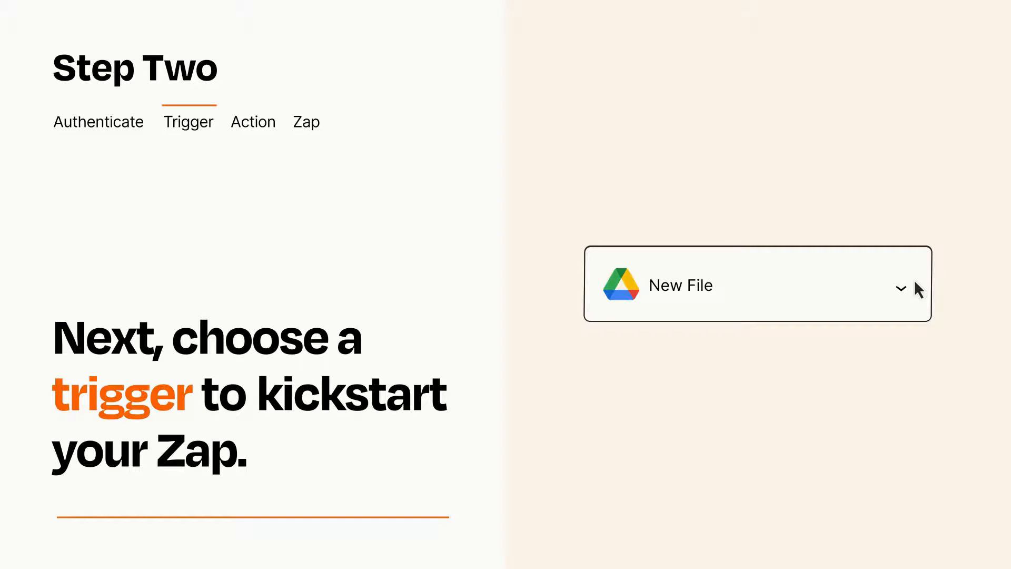
left_click(253, 123)
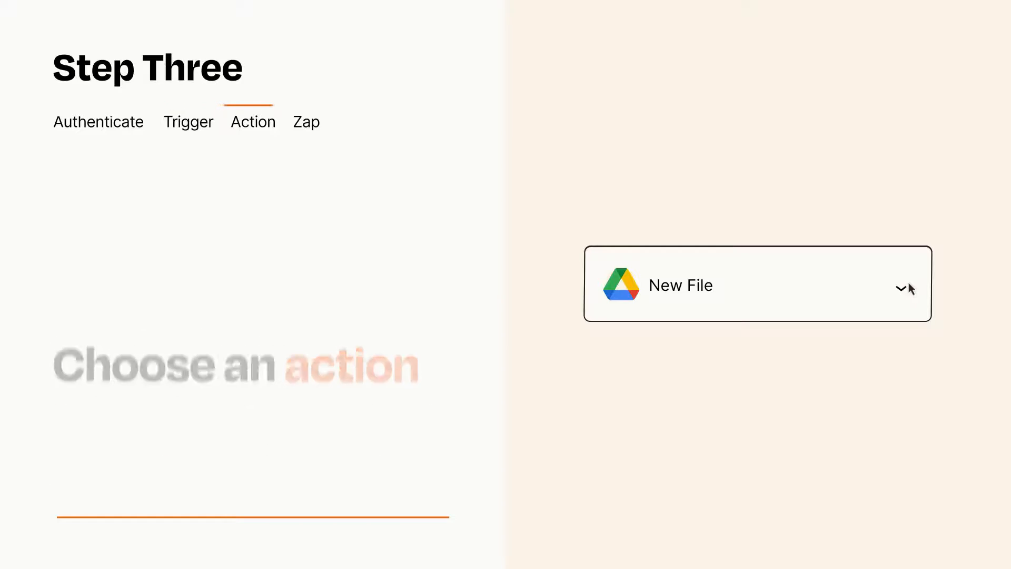
Add an action step using YouTube 'Upload Video' after the trigger.
left_click(757, 283)
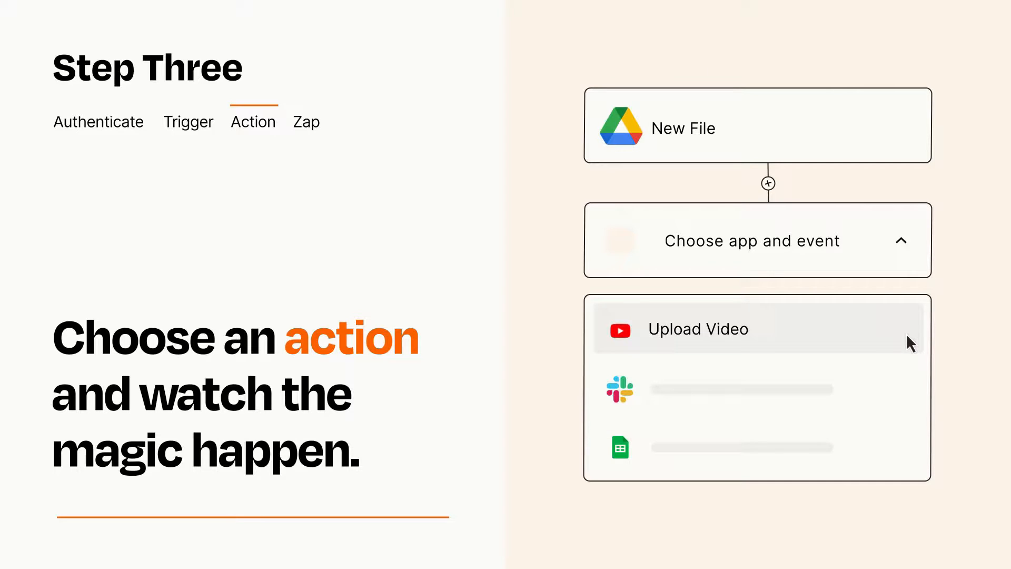
left_click(697, 329)
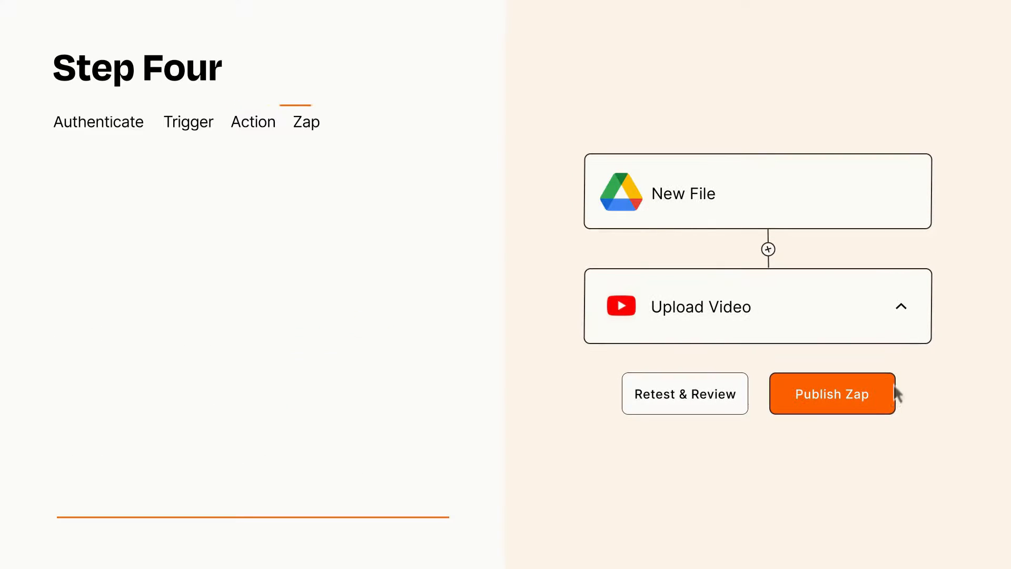
Publish the finished Google Drive-to-YouTube Zap to turn it on.
left_click(831, 393)
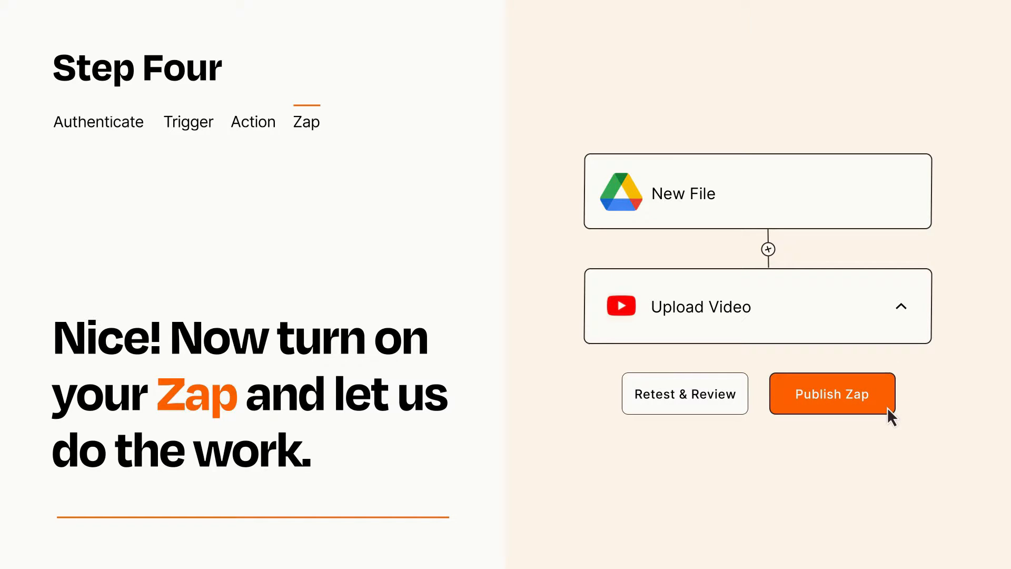
left_click(831, 393)
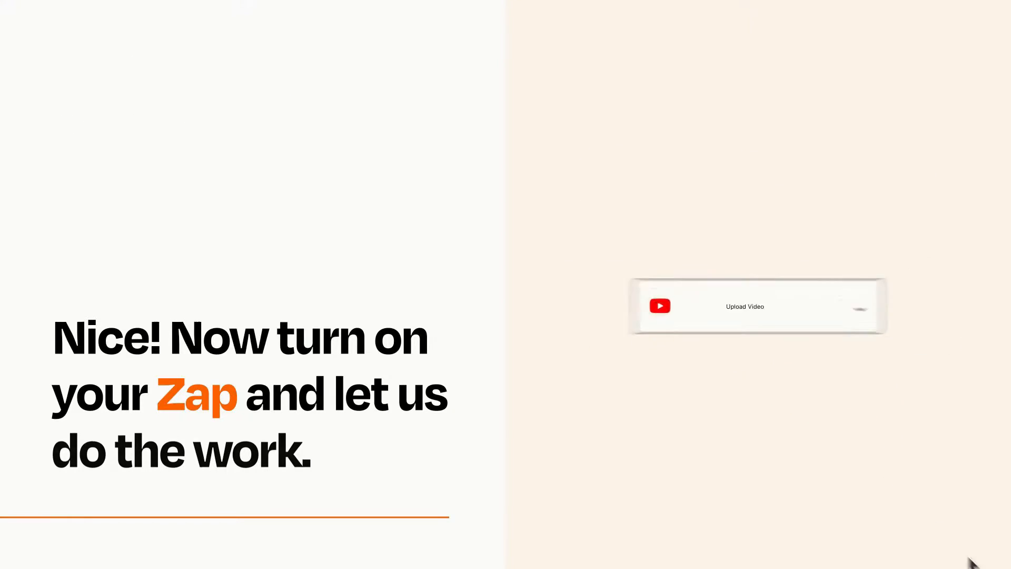